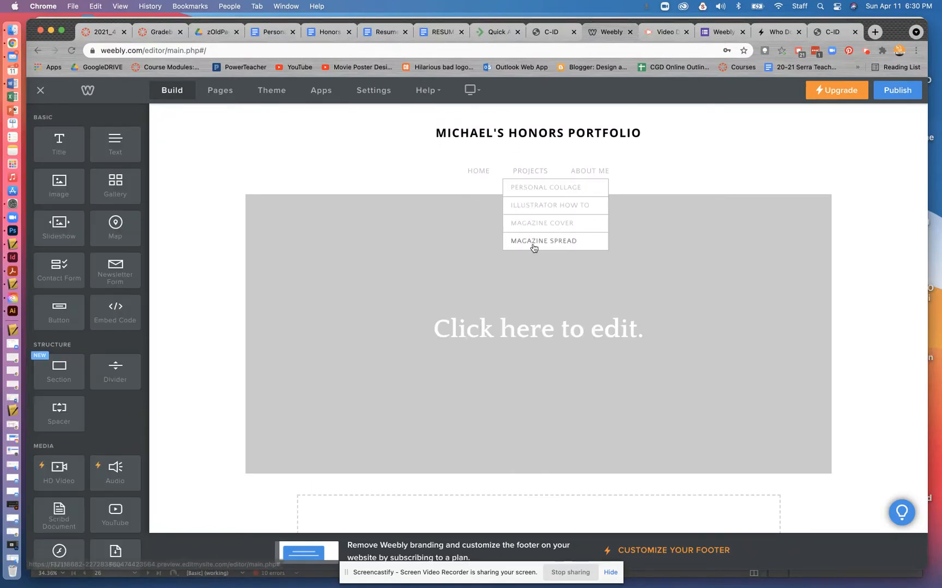
# Step: Add a title block below the page header reading 'Finished Magazine Spreads'
pyautogui.scroll(-3)
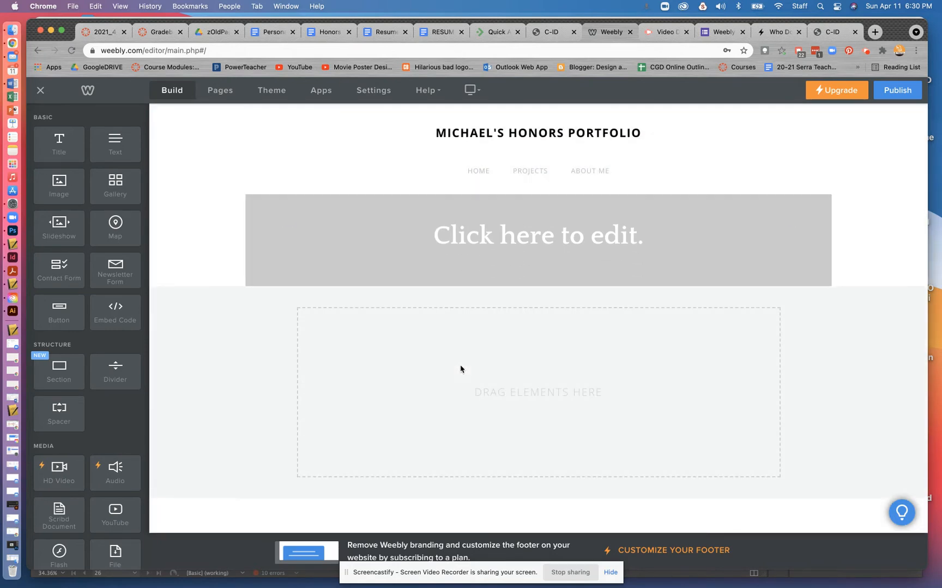
pyautogui.moveTo(58, 143); pyautogui.dragTo(462, 325)
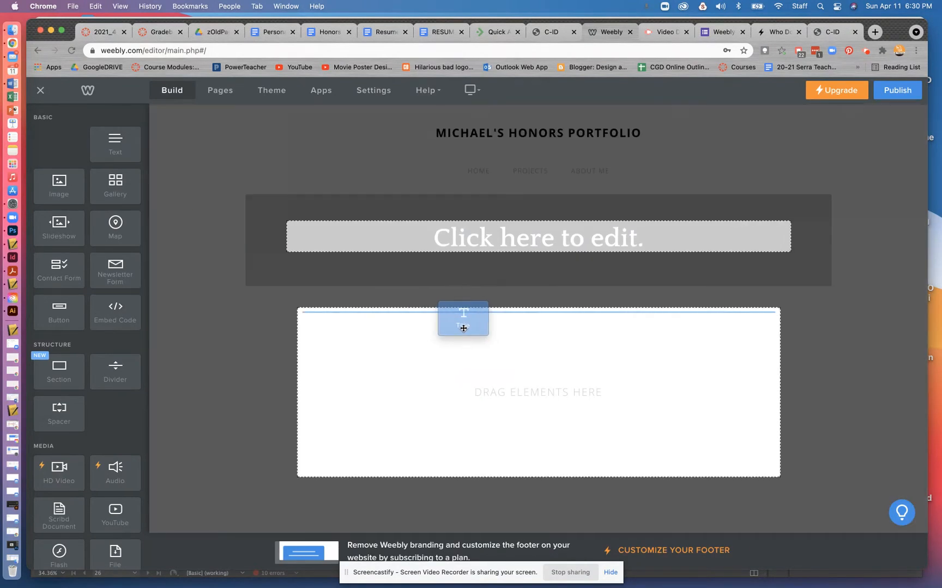
pyautogui.moveTo(462, 318); pyautogui.dragTo(538, 315)
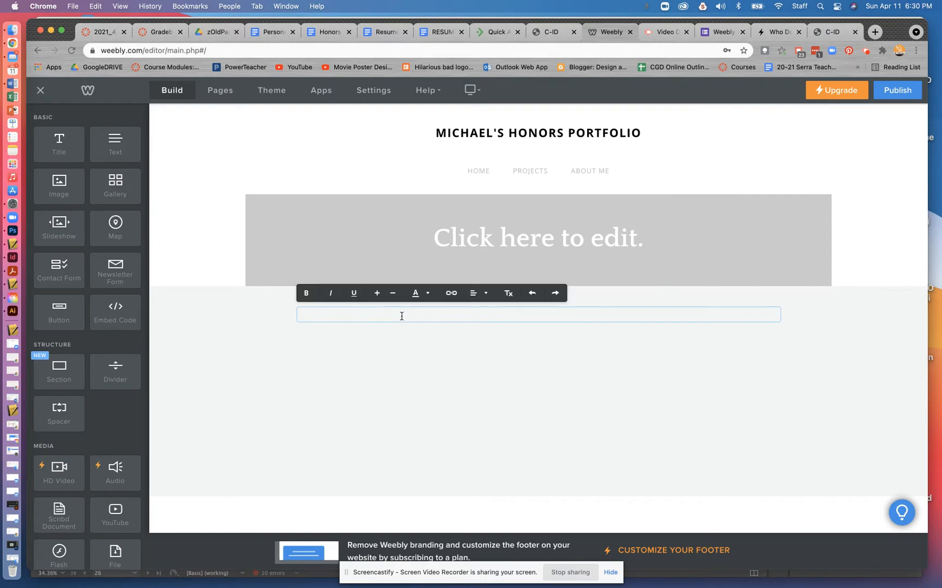
pyautogui.write('Finished Magazine')
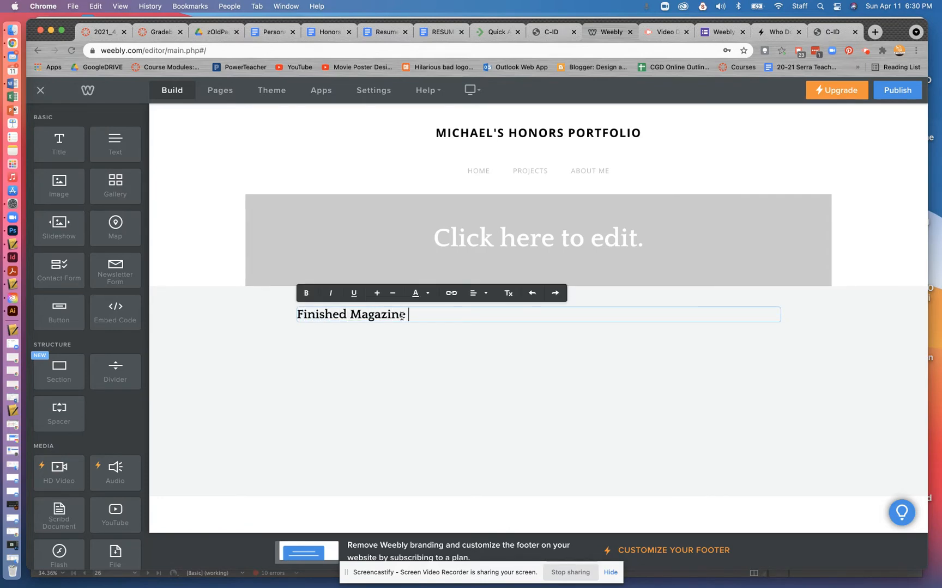
pyautogui.write('Spreads')
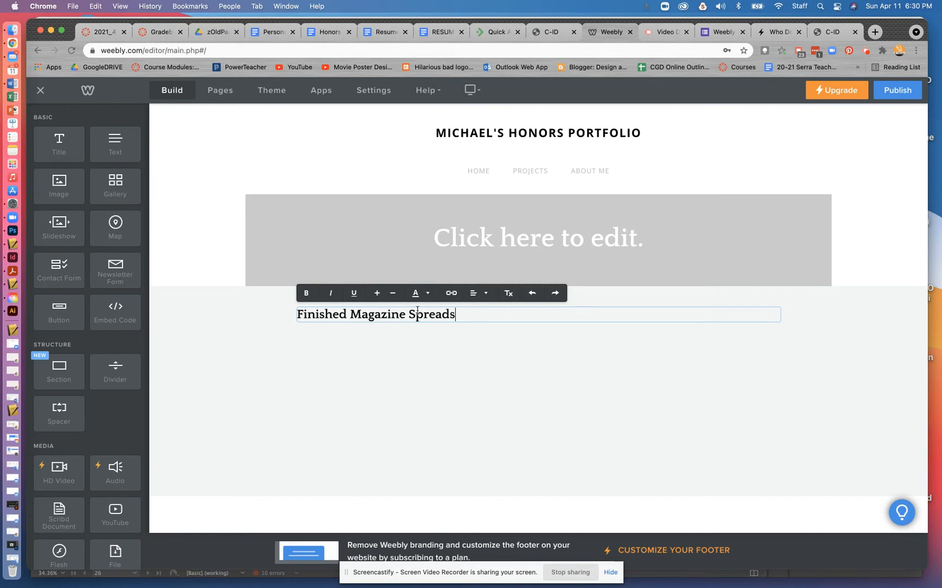
# Step: Center-align the heading text
pyautogui.click(478, 293)
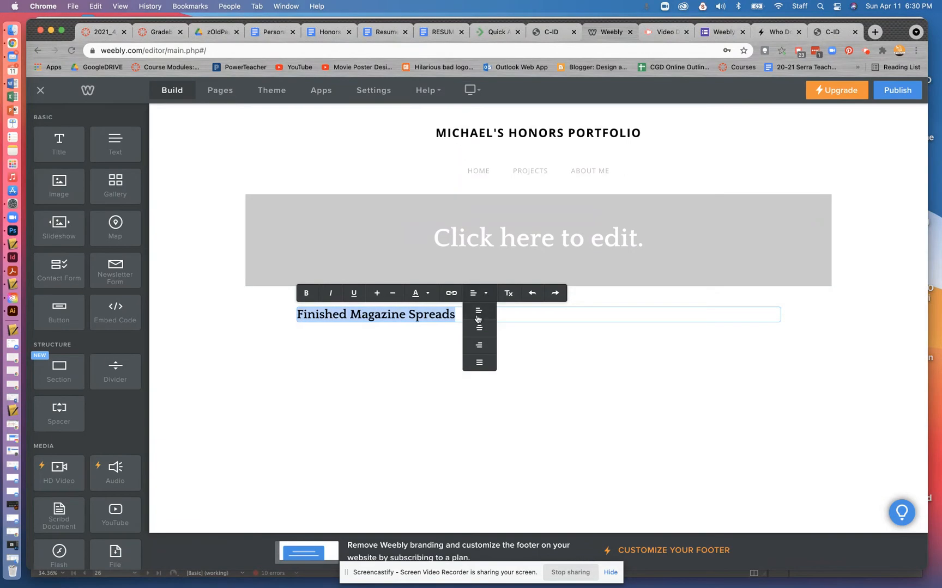
pyautogui.click(480, 328)
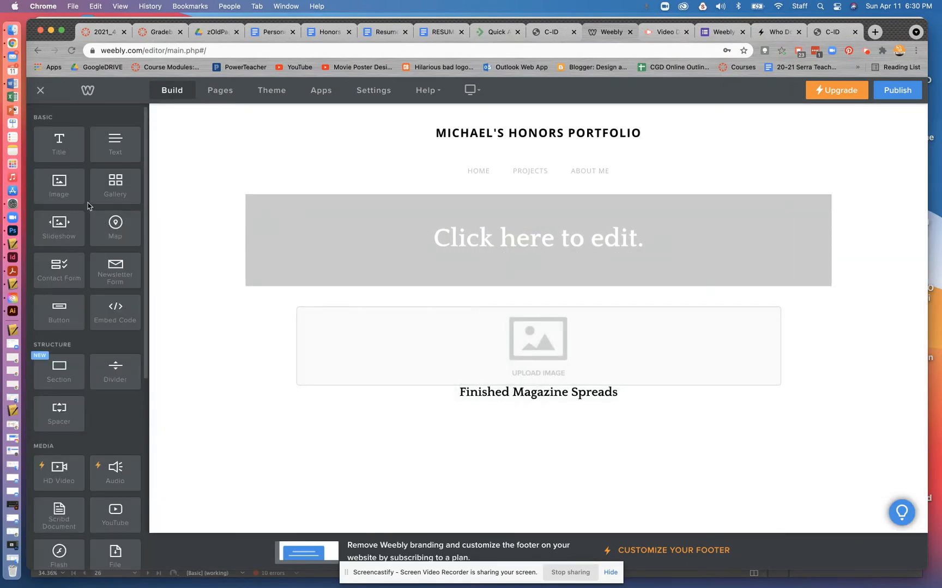
# Step: Drop a second empty image placeholder stacked with the first above the heading
pyautogui.moveTo(59, 186); pyautogui.dragTo(426, 352)
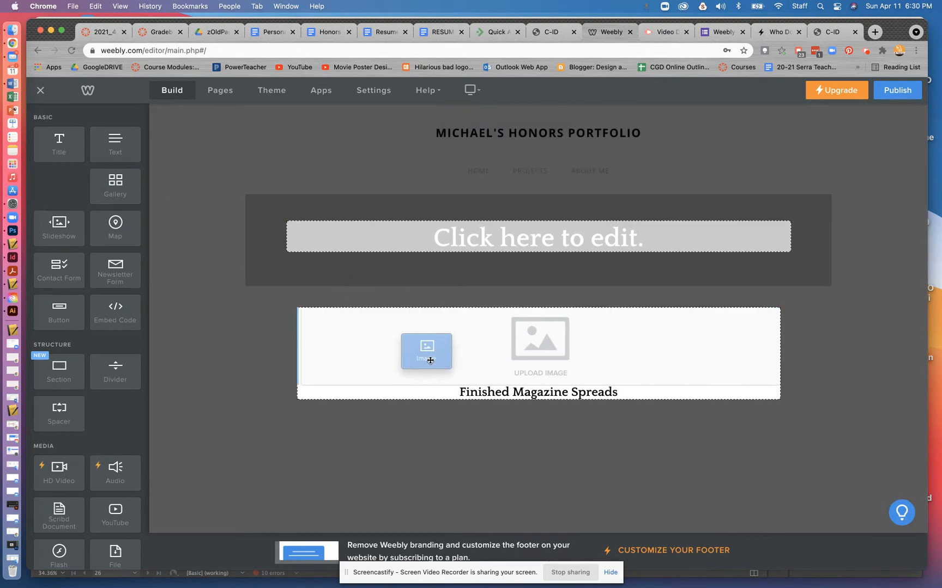
pyautogui.moveTo(426, 351); pyautogui.dragTo(432, 368)
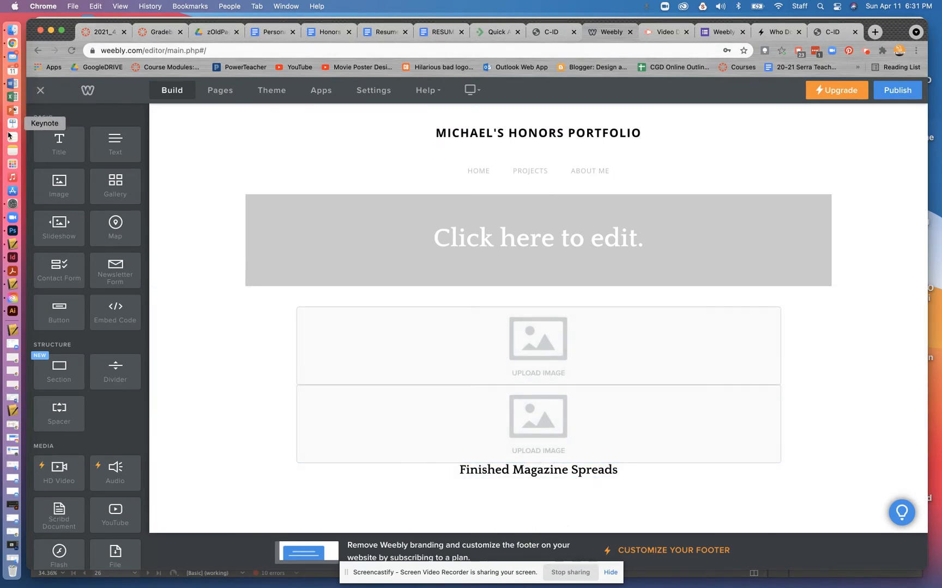
# Step: Start an export of the magazine spread document into the Desktop's Weebly Portfolio folder
pyautogui.click(12, 259)
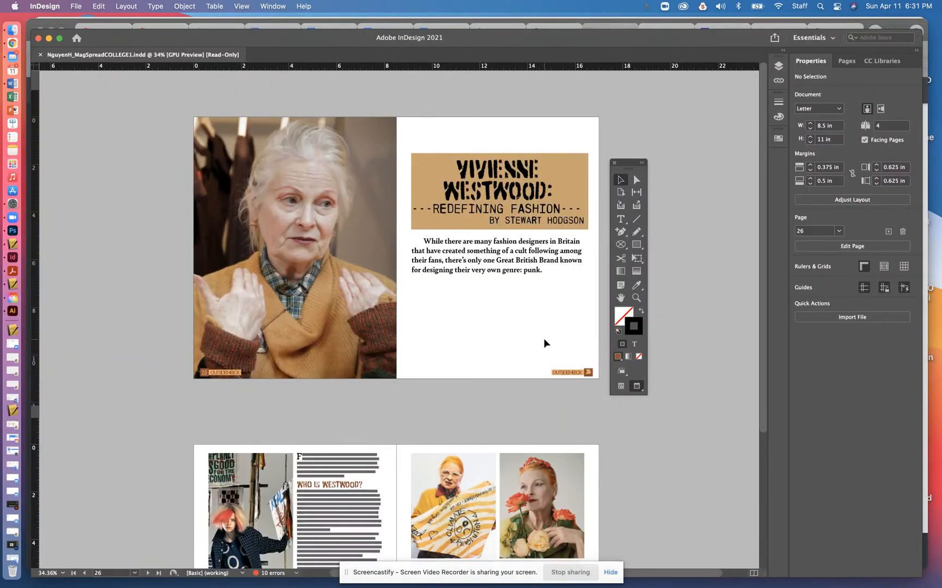
pyautogui.click(74, 7)
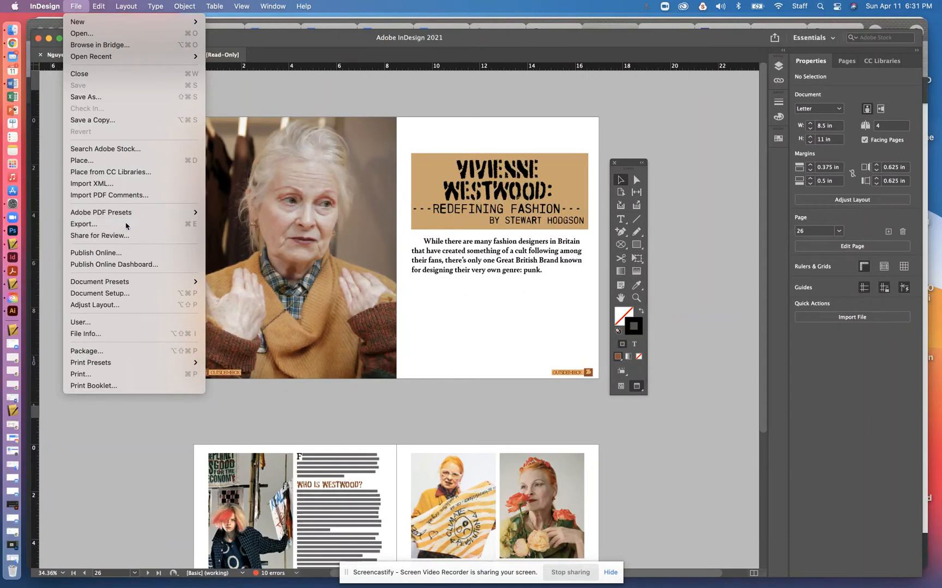
pyautogui.click(83, 224)
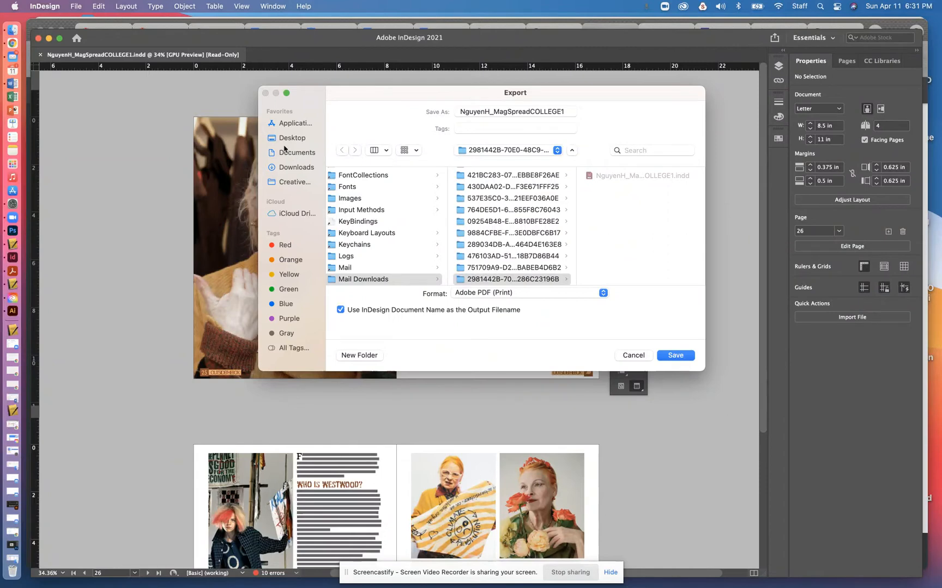
pyautogui.click(292, 138)
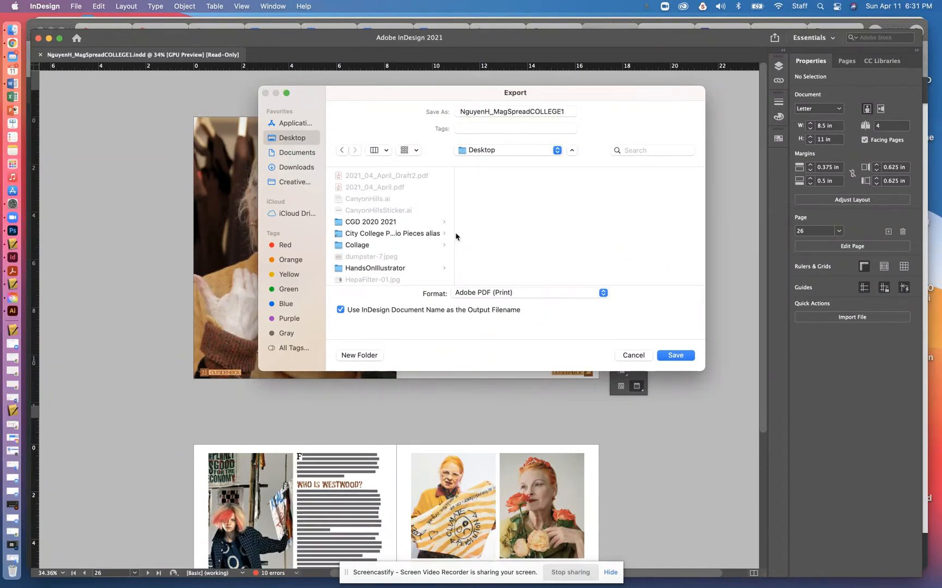
pyautogui.scroll(-3)
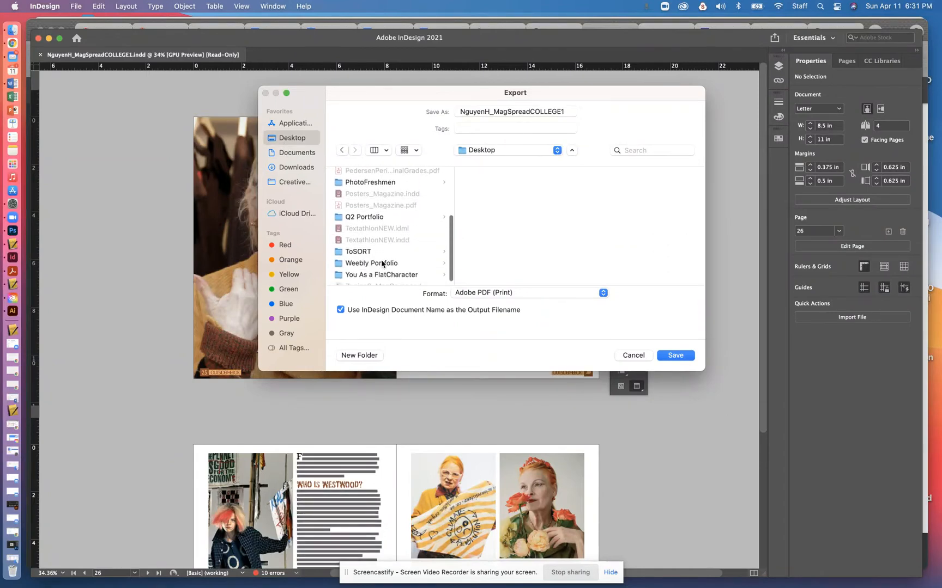
pyautogui.click(371, 263)
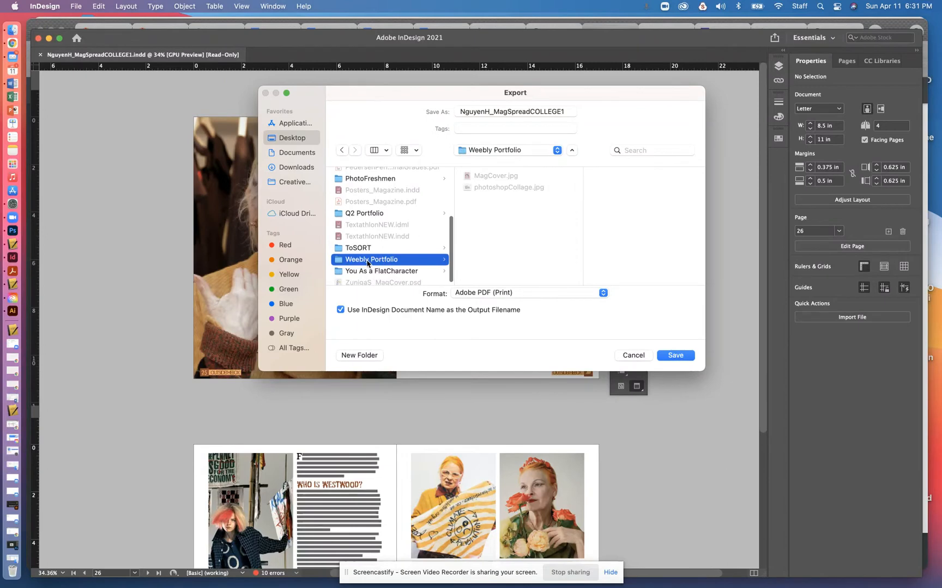
pyautogui.moveTo(686, 384)
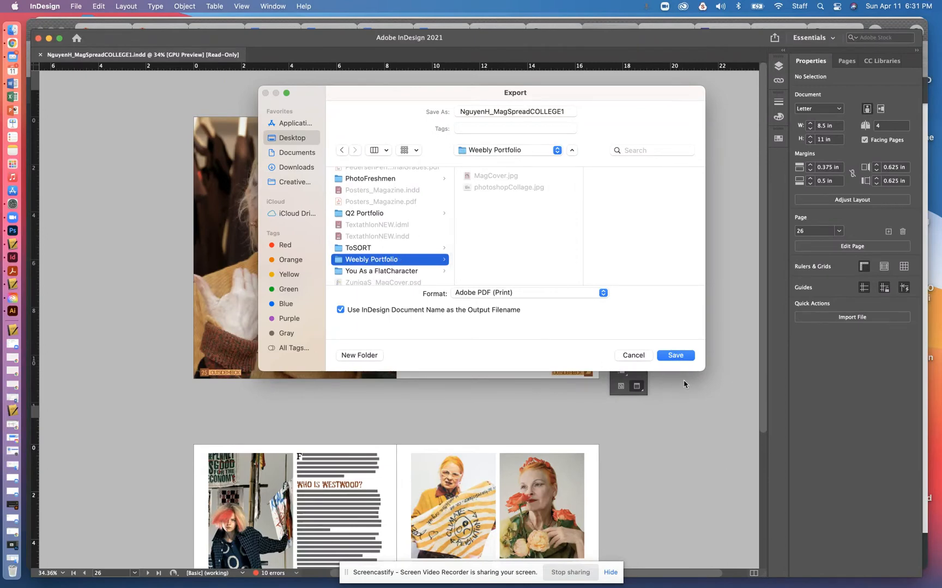
# Step: Set the export format to JPEG
pyautogui.click(529, 293)
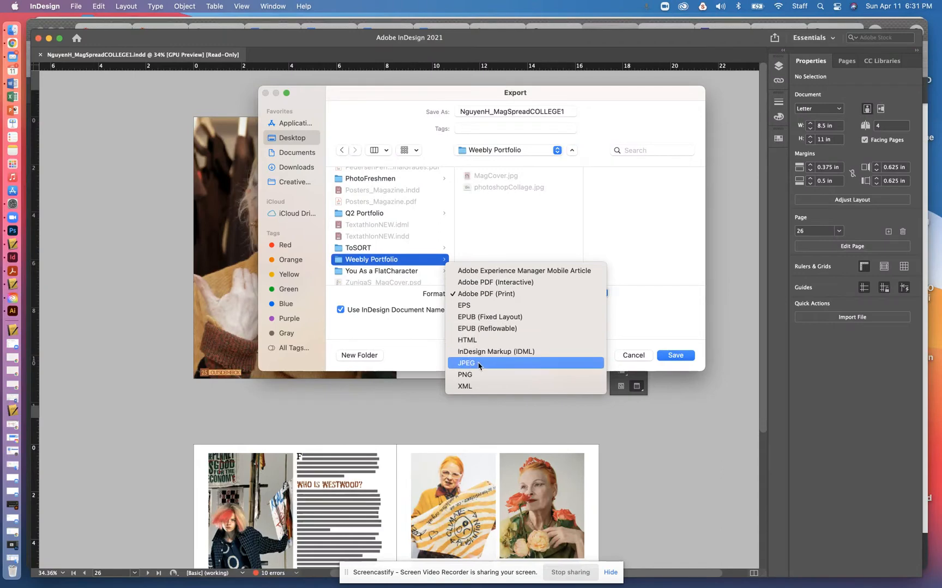
pyautogui.click(465, 363)
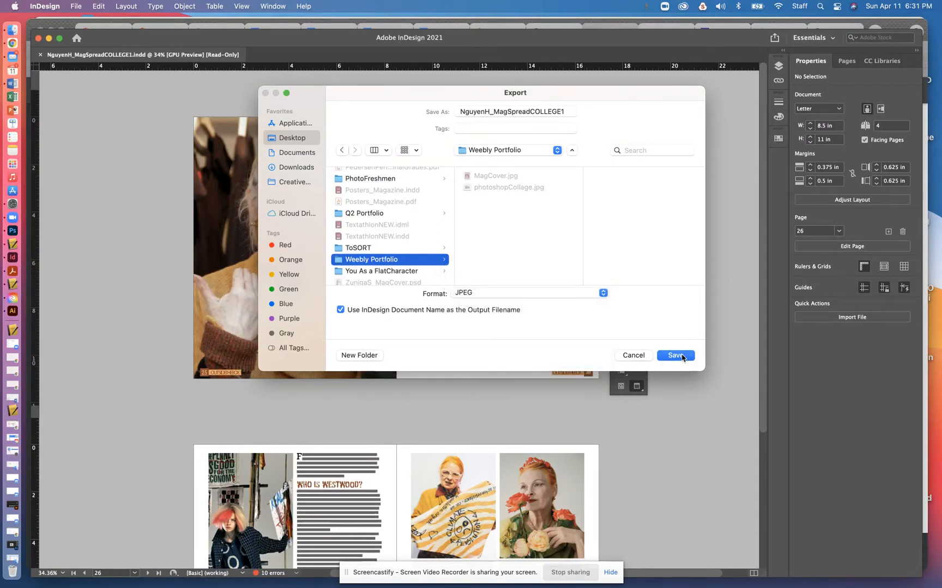
# Step: Run the JPEG export as spreads at 150 ppi resolution
pyautogui.click(676, 355)
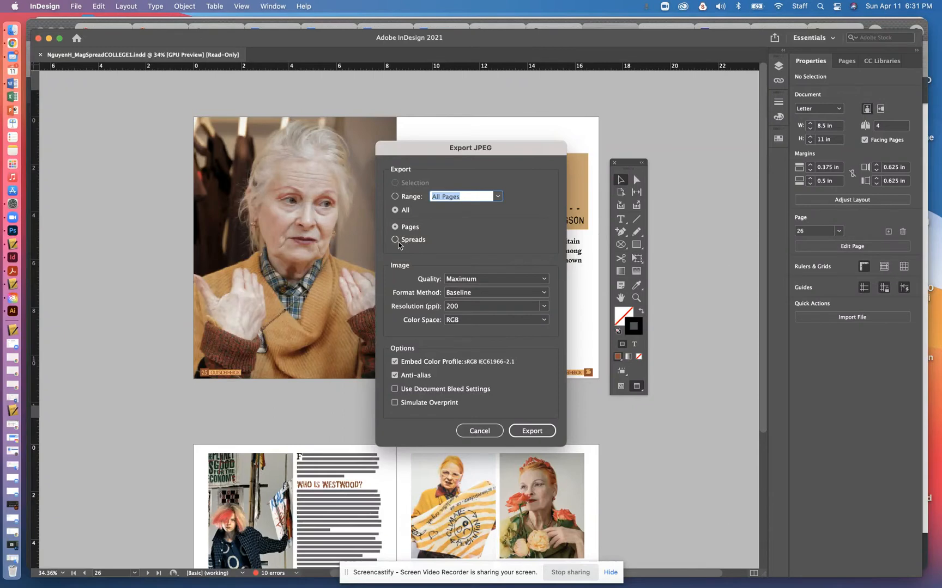
pyautogui.click(394, 240)
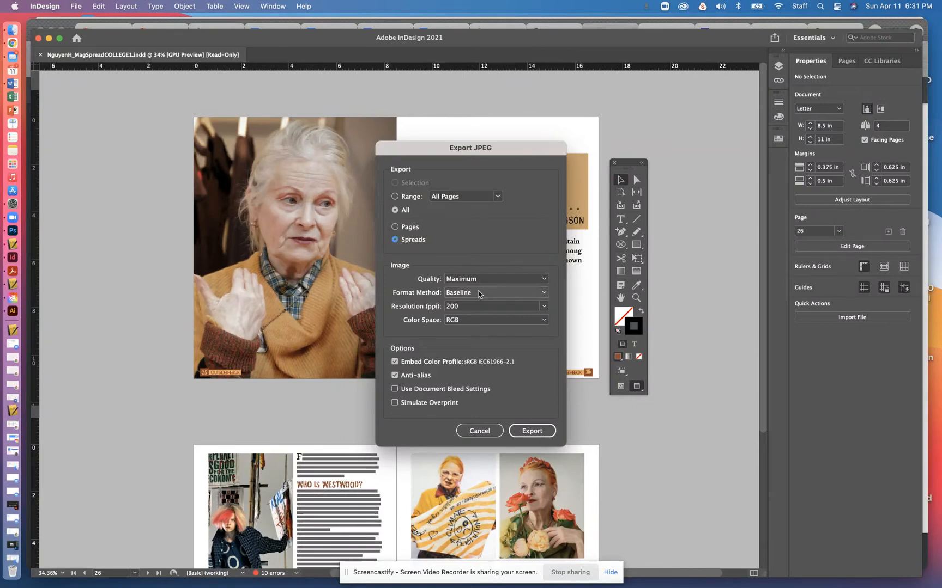
pyautogui.click(495, 279)
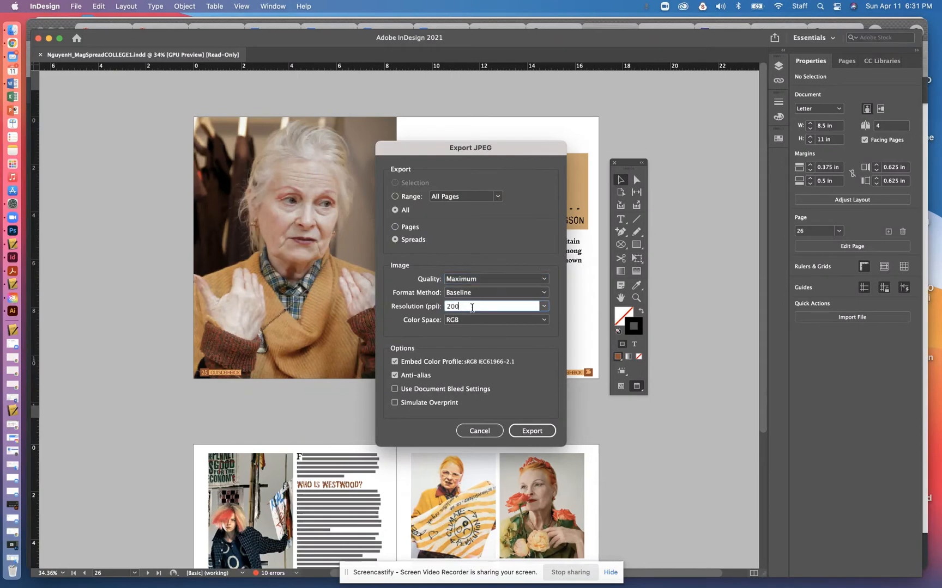
pyautogui.write('1')
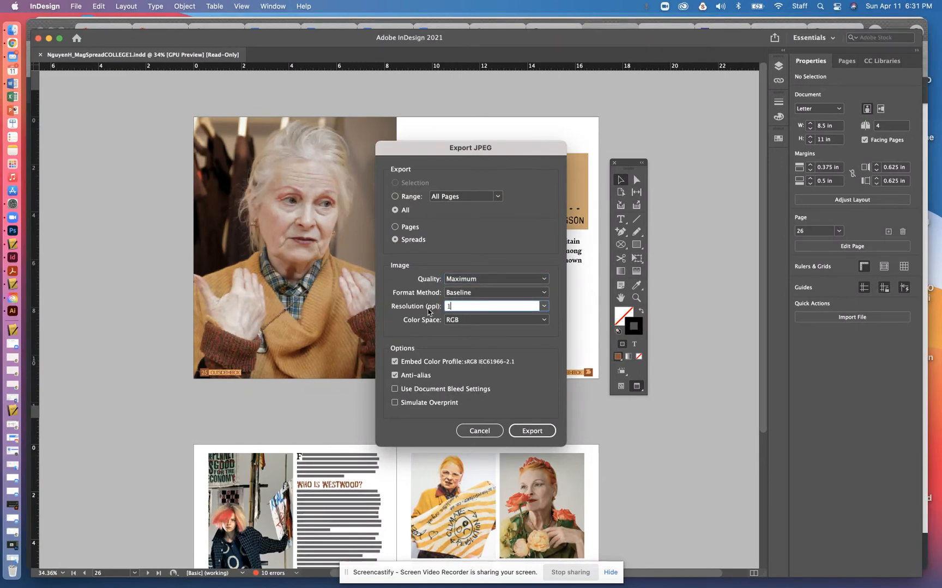
pyautogui.write('50')
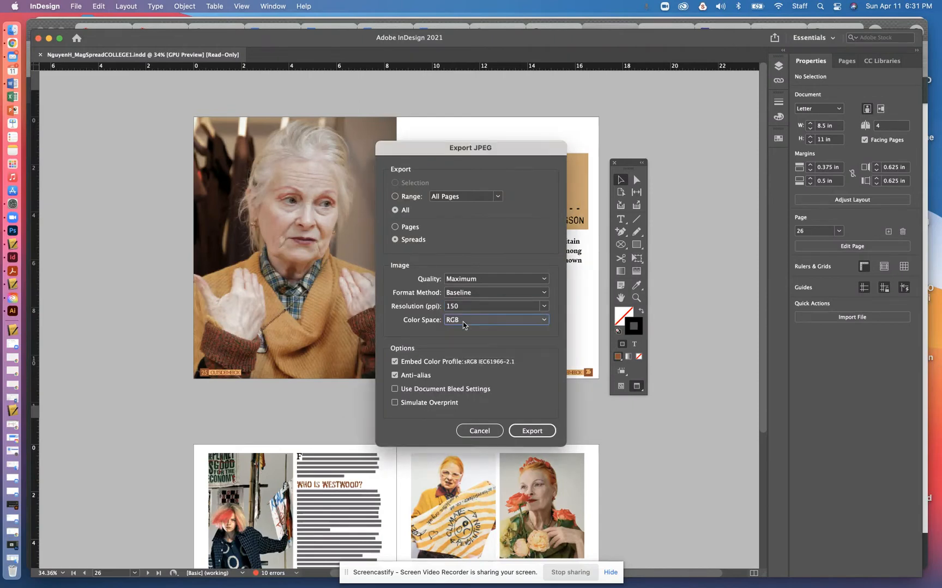
pyautogui.moveTo(443, 348)
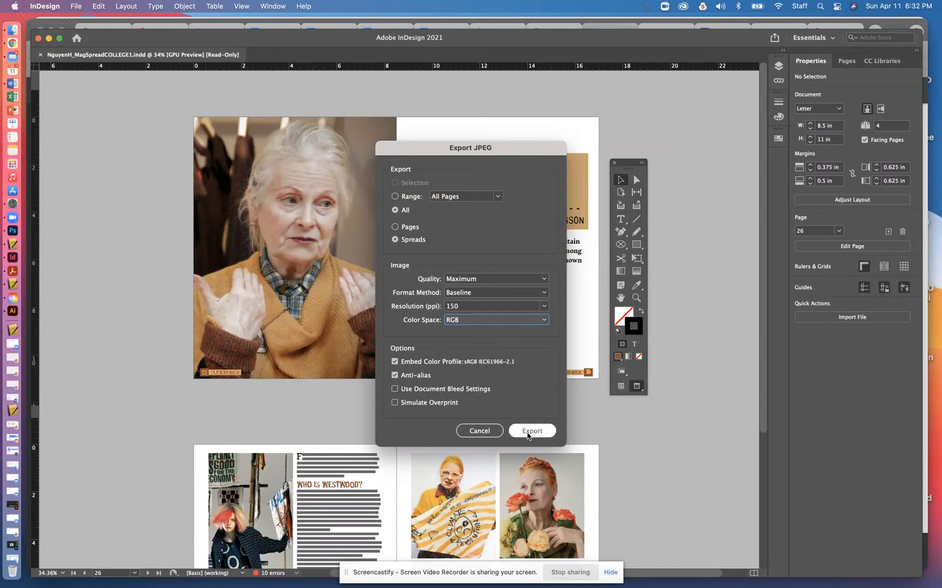
pyautogui.click(531, 431)
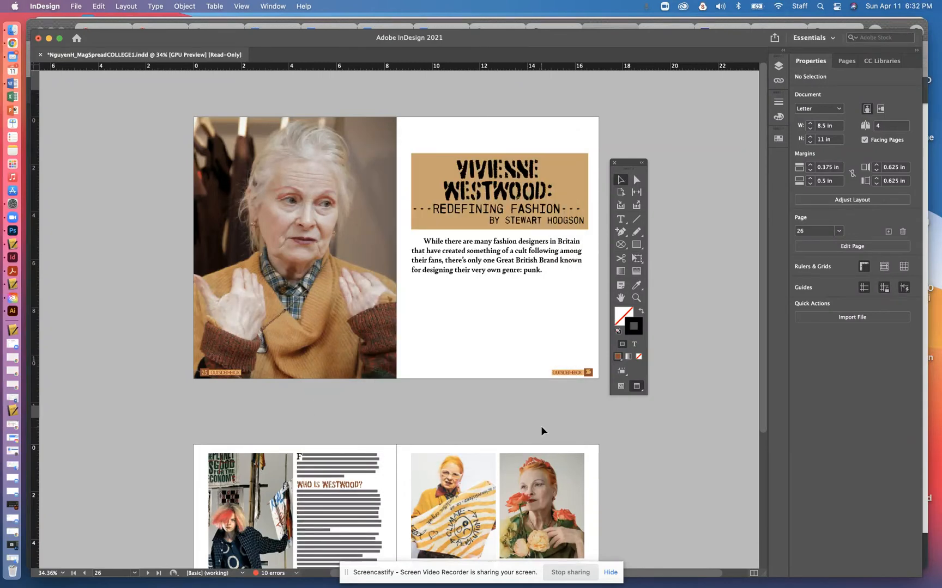
pyautogui.moveTo(50, 38)
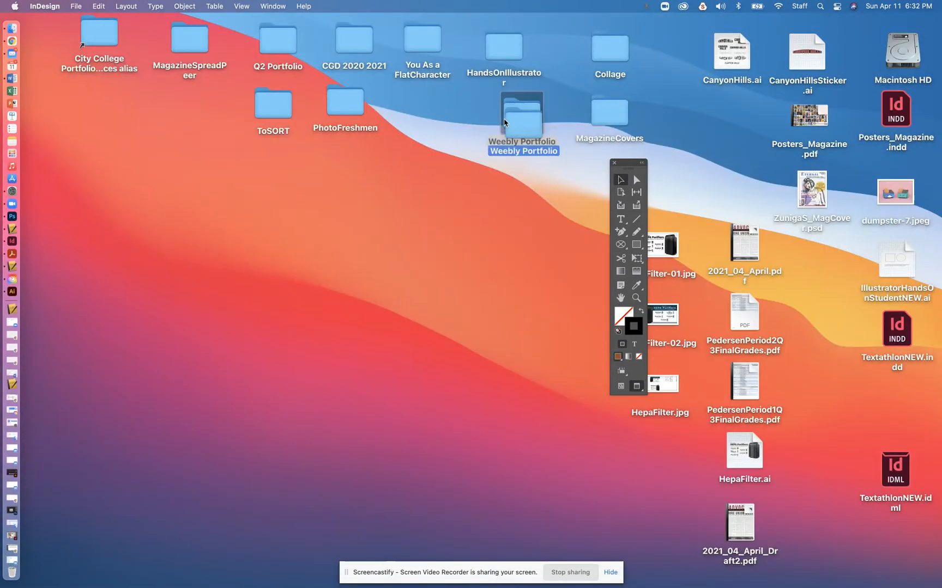
# Step: In the Weebly Portfolio folder, rename the first exported spread to MagSpreadCOLLEGE1.jpg
pyautogui.doubleClick(522, 111)
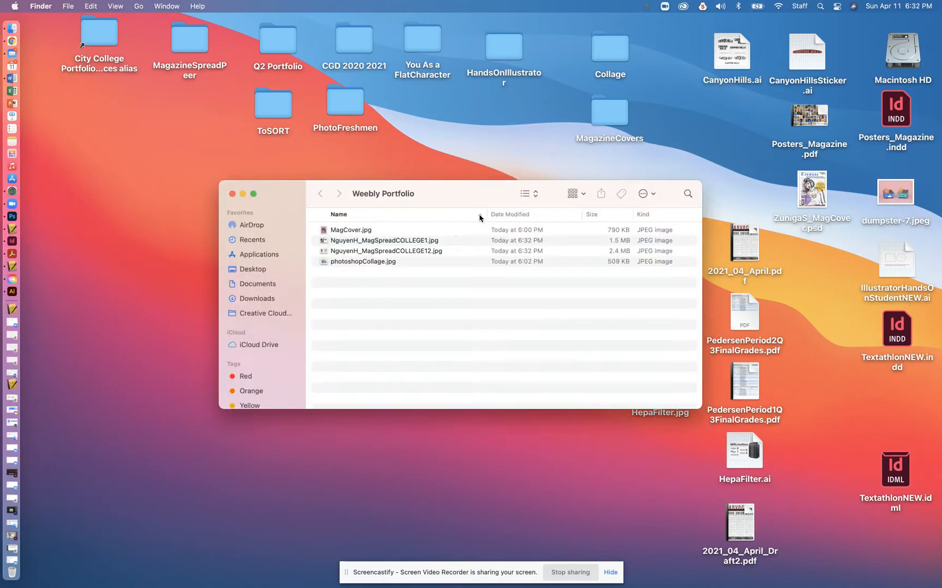
pyautogui.click(381, 240)
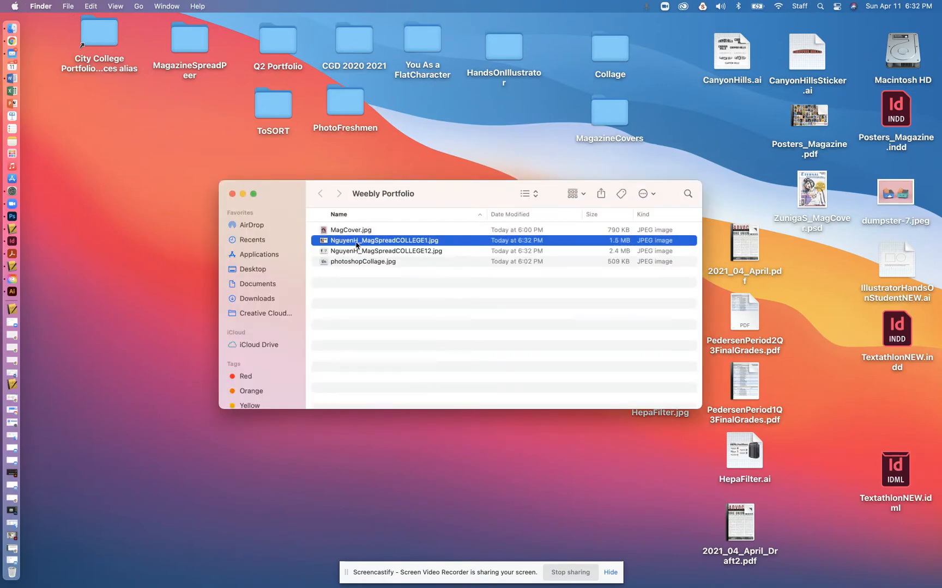
pyautogui.click(385, 240)
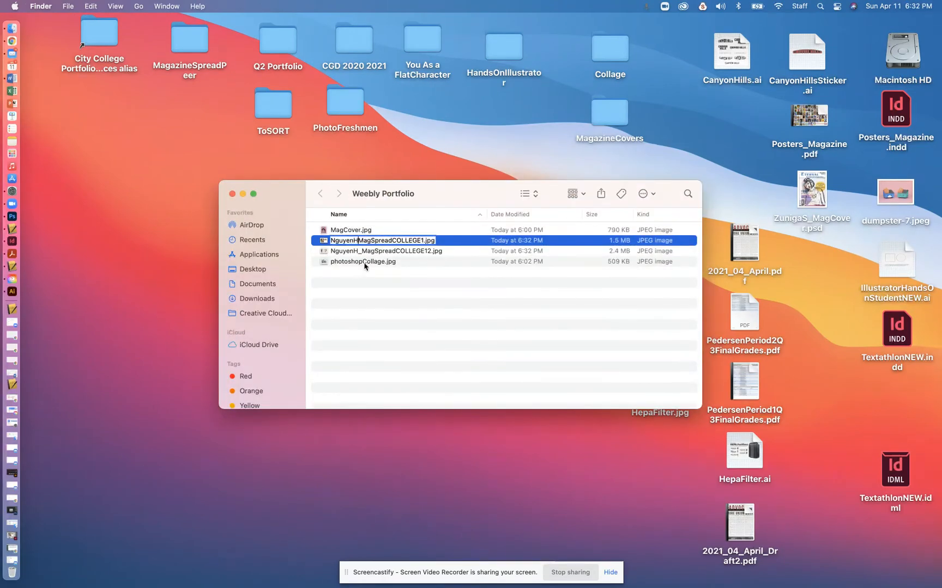
pyautogui.write('MagSpreadCOLLEGE1.jpg')
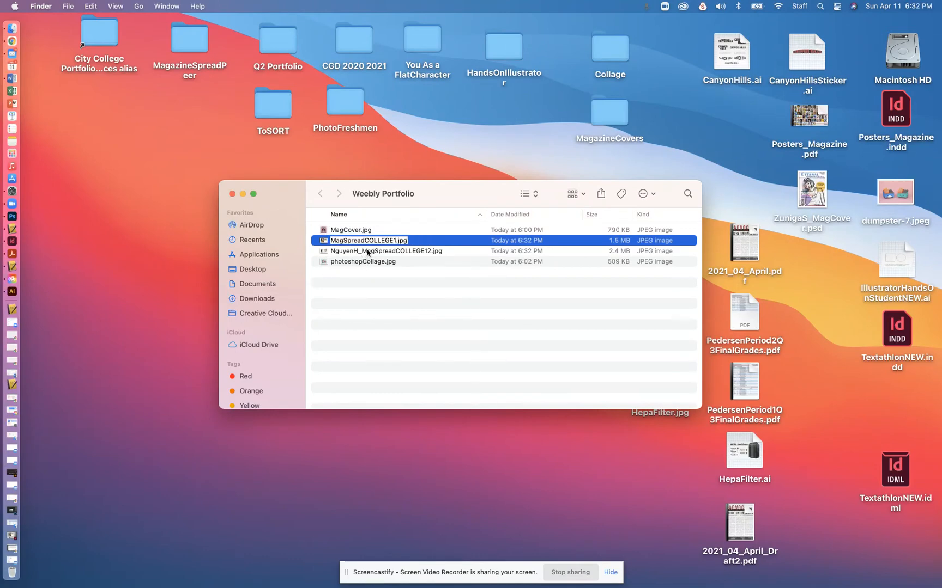
pyautogui.click(385, 251)
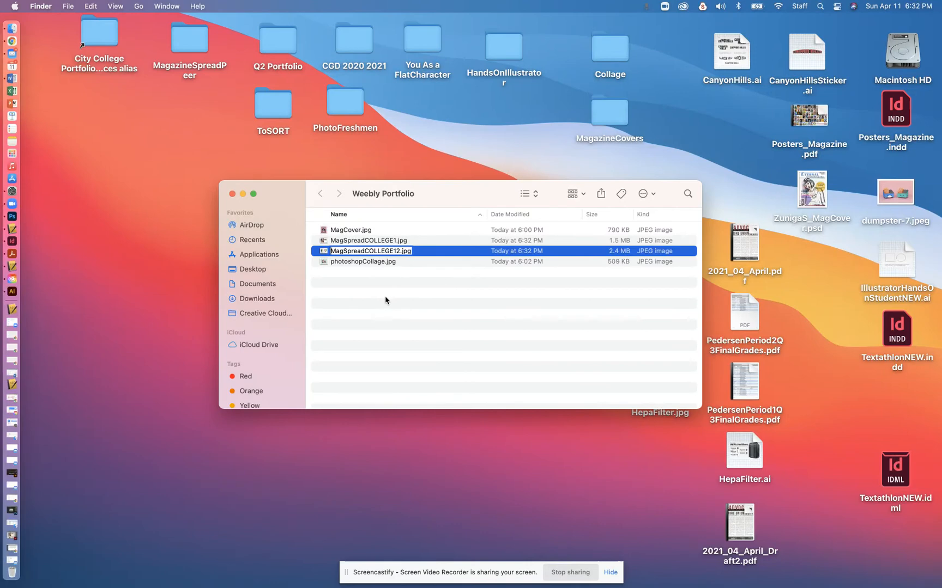
# Step: Edit the two spread file names toward MagSpread.jpg and MagSpread2.jpg
pyautogui.click(368, 240)
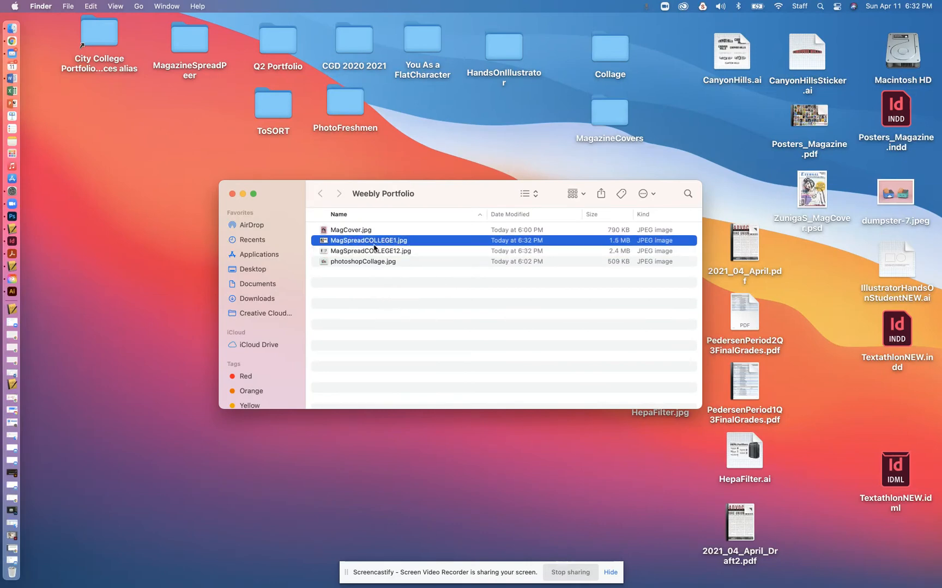
pyautogui.click(368, 239)
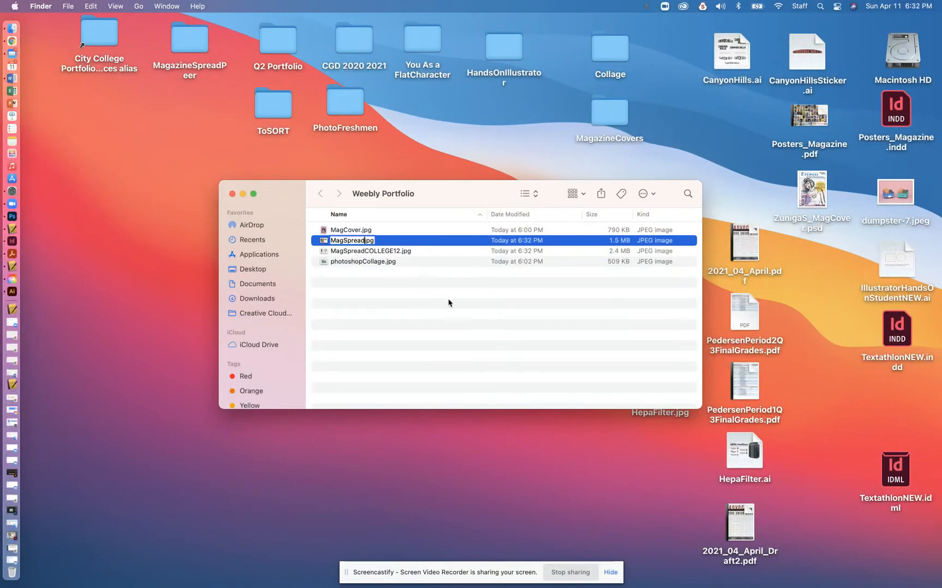
pyautogui.click(371, 251)
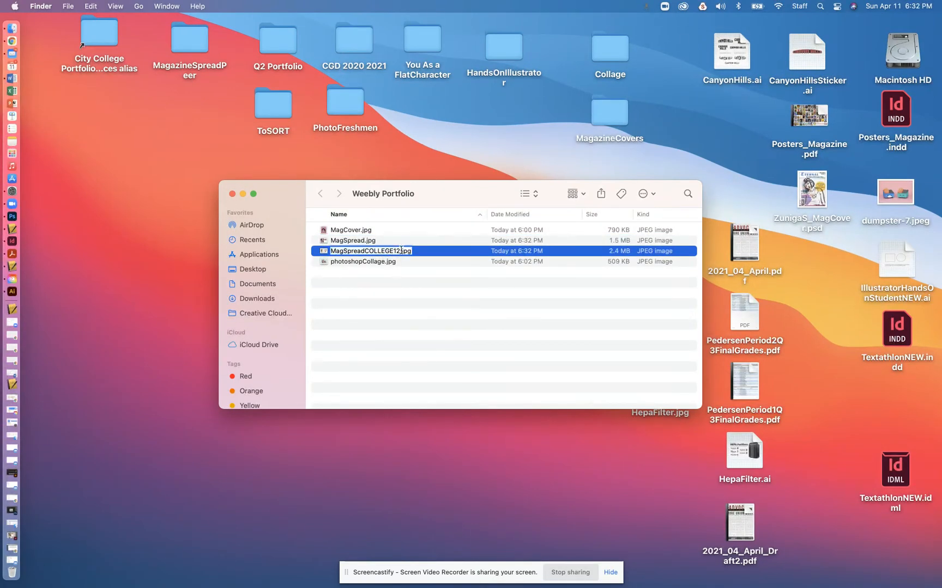
pyautogui.click(402, 294)
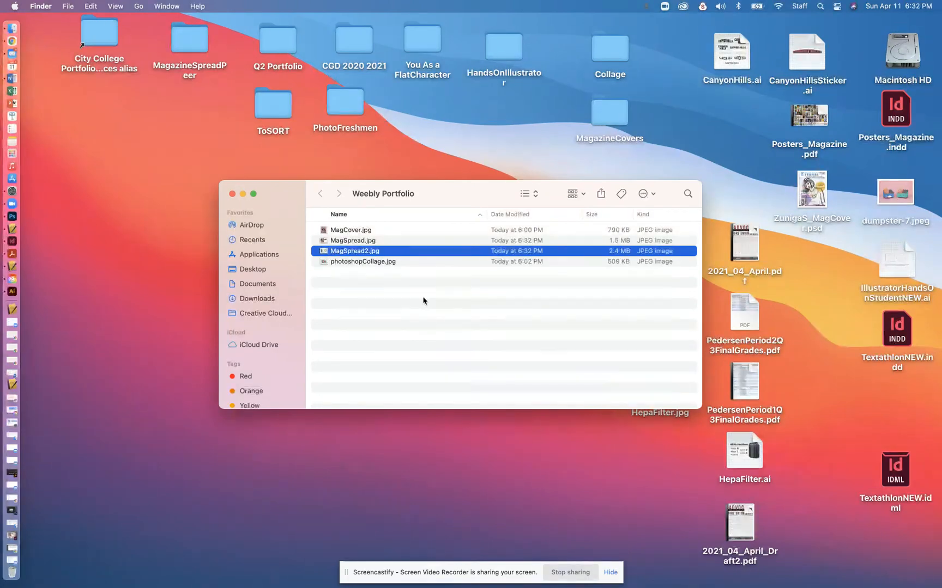
pyautogui.moveTo(9, 41)
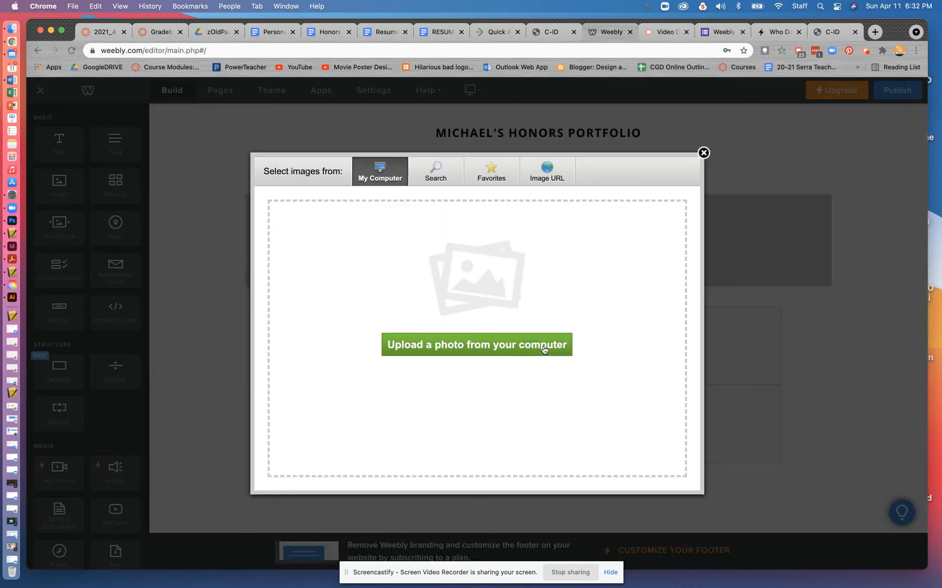
# Step: Upload MagSpread.jpg from the computer into the first image slot
pyautogui.click(476, 344)
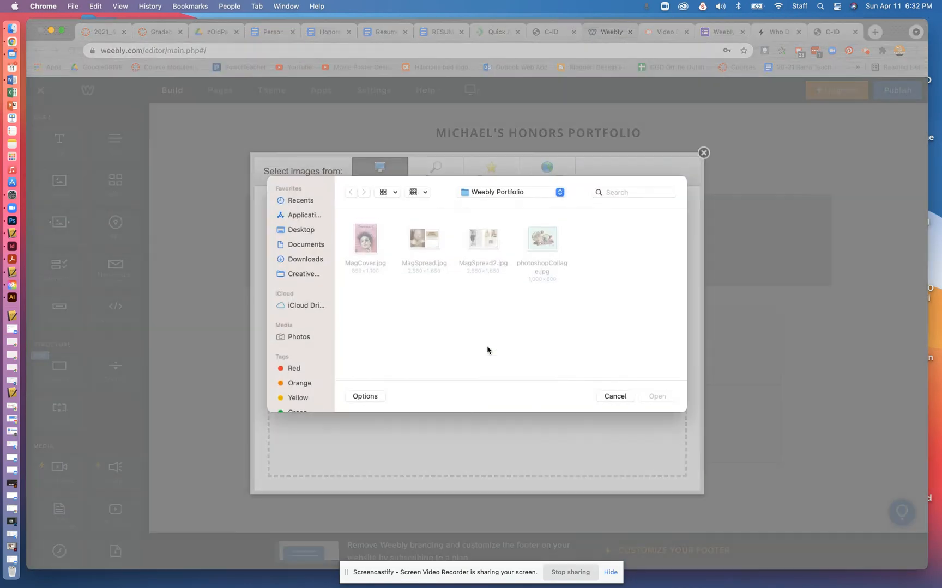
pyautogui.click(424, 240)
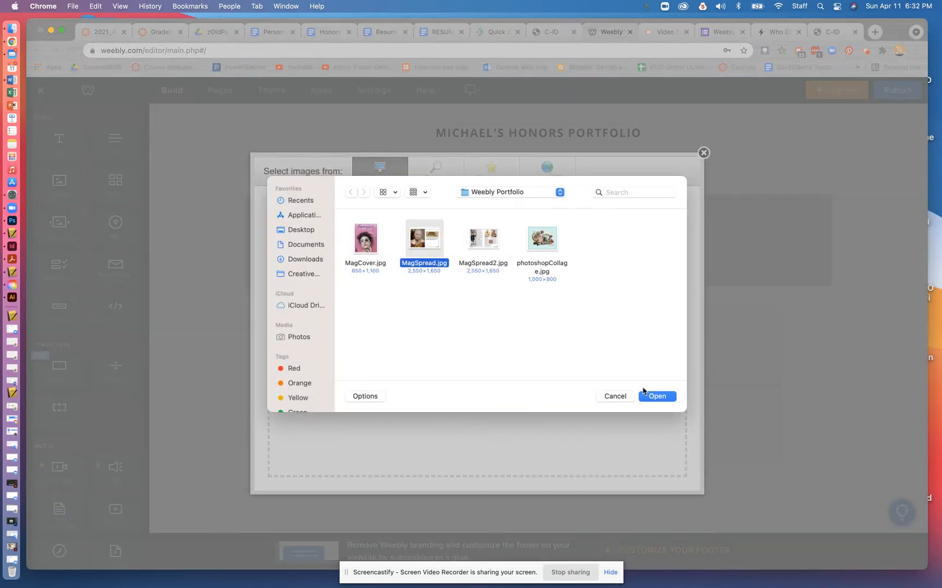
pyautogui.click(656, 397)
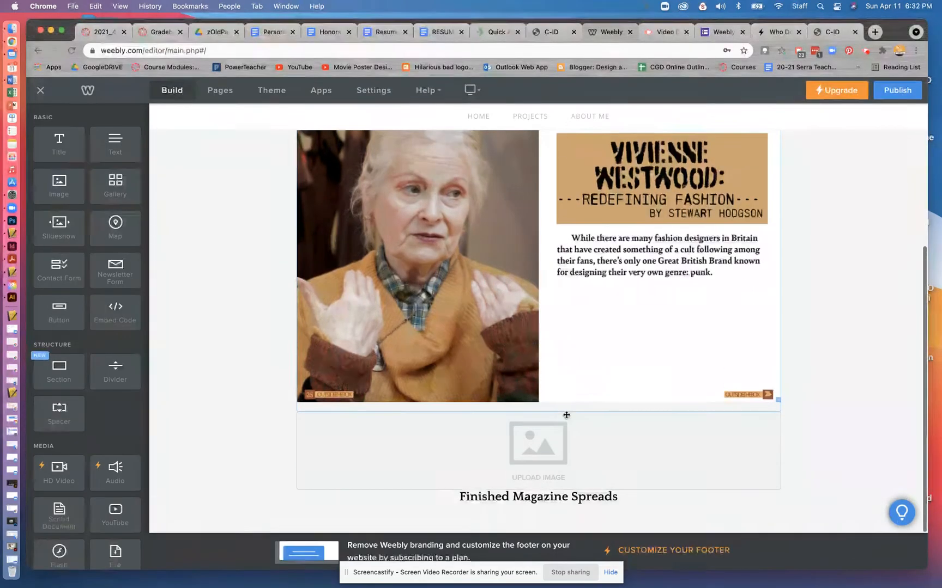
# Step: Upload MagSpread2.jpg into the second image slot below it
pyautogui.click(538, 444)
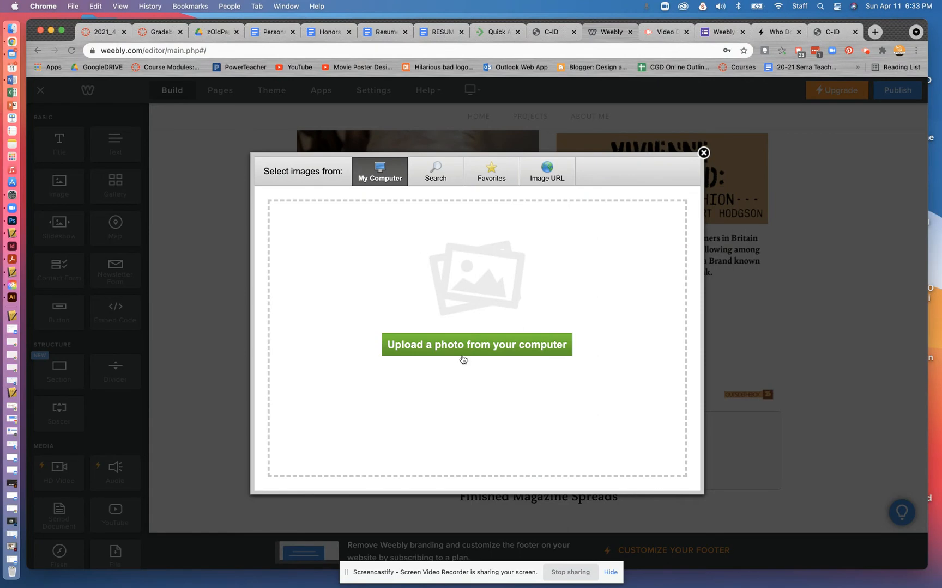
pyautogui.click(476, 344)
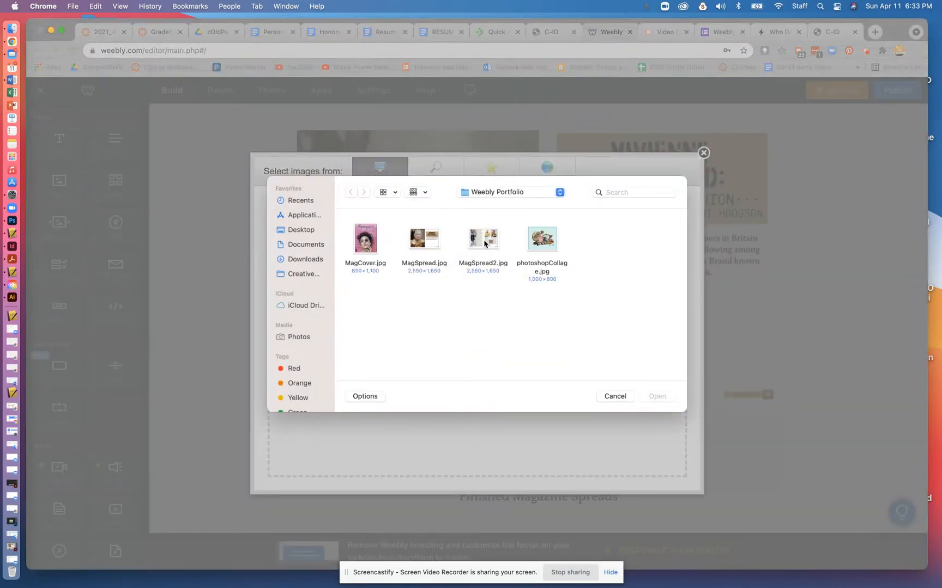
pyautogui.click(483, 238)
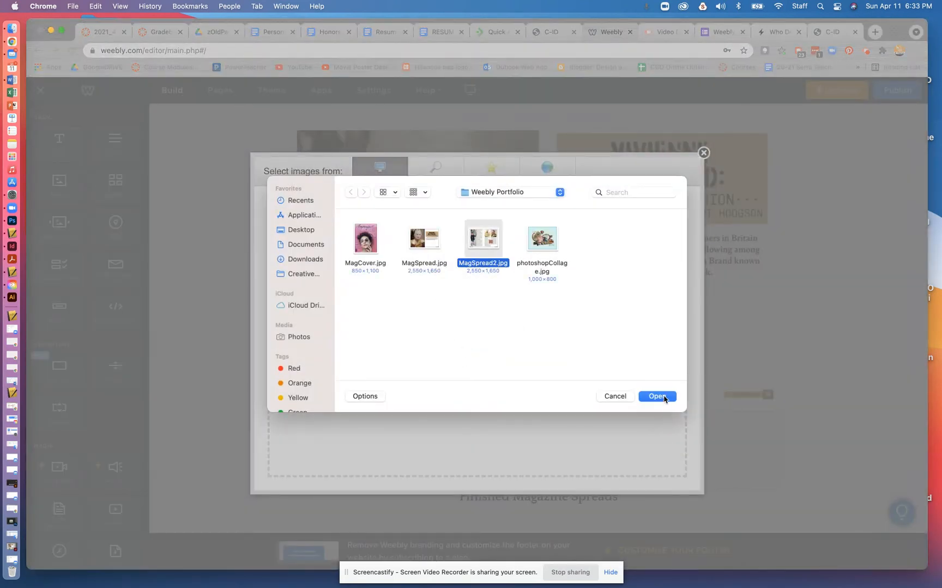
pyautogui.click(657, 397)
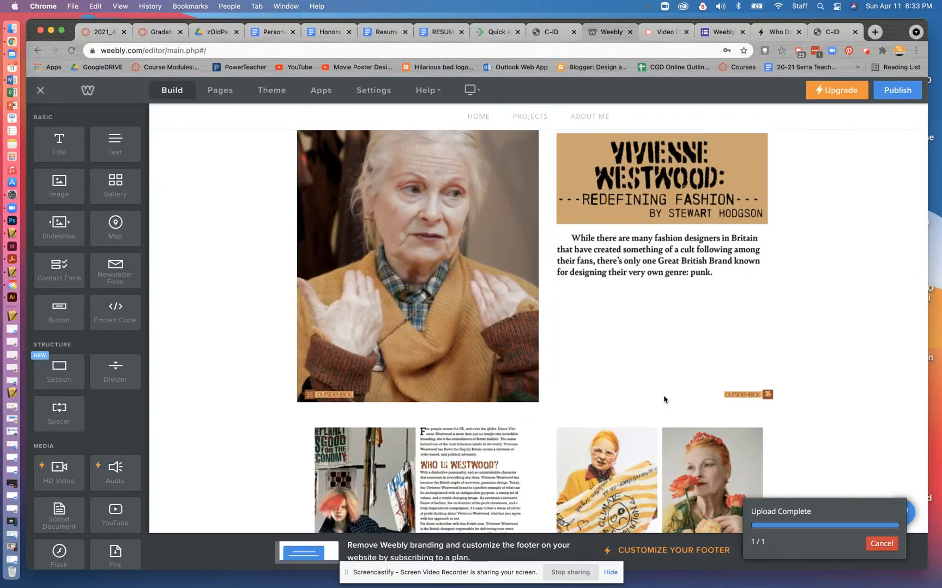
pyautogui.scroll(-3)
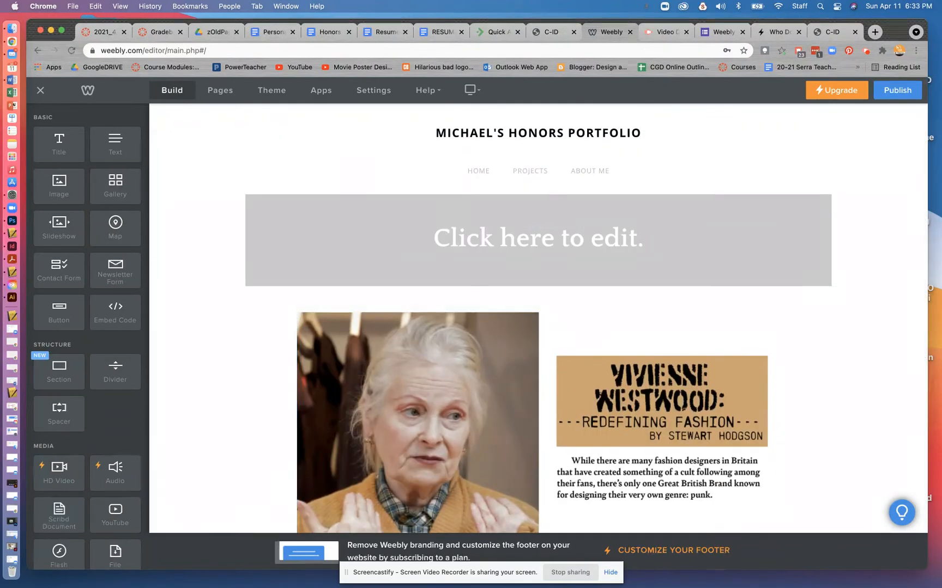
# Step: Publish the site, dismiss the confirmation, and publish again
pyautogui.click(897, 89)
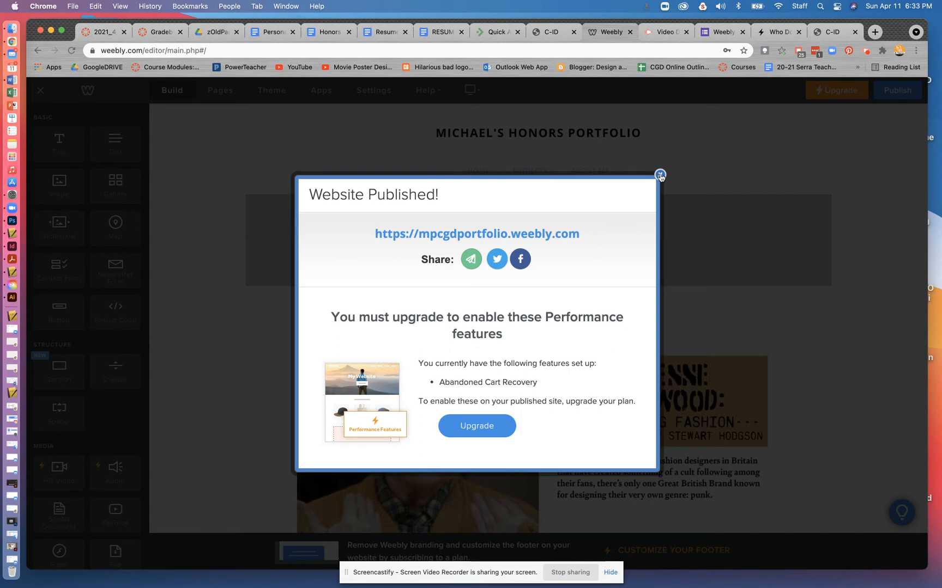
pyautogui.click(659, 174)
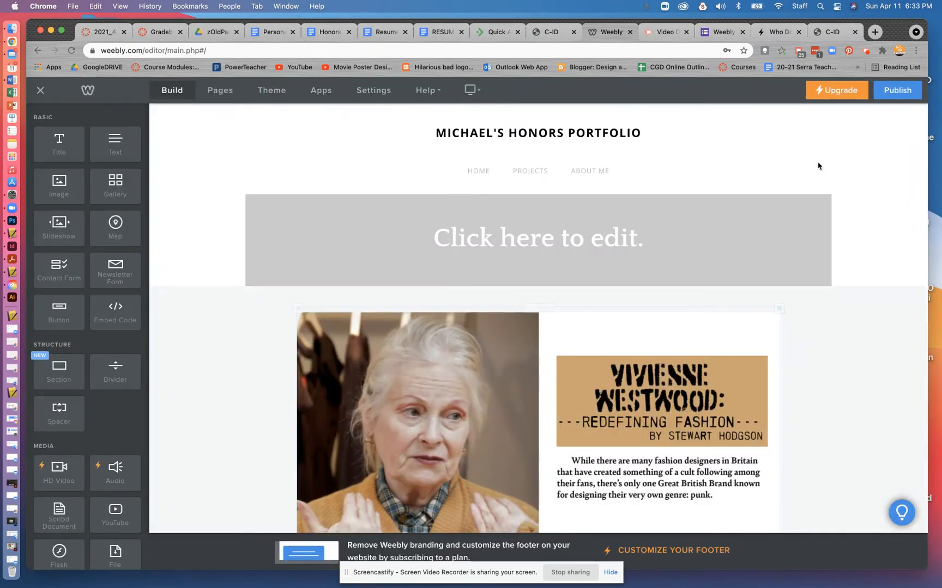
pyautogui.click(897, 89)
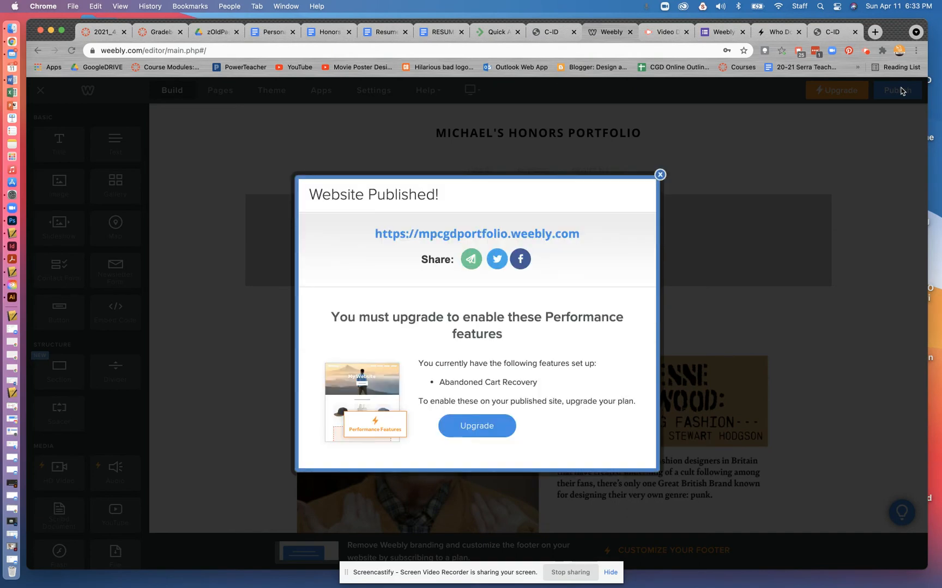
pyautogui.moveTo(377, 237)
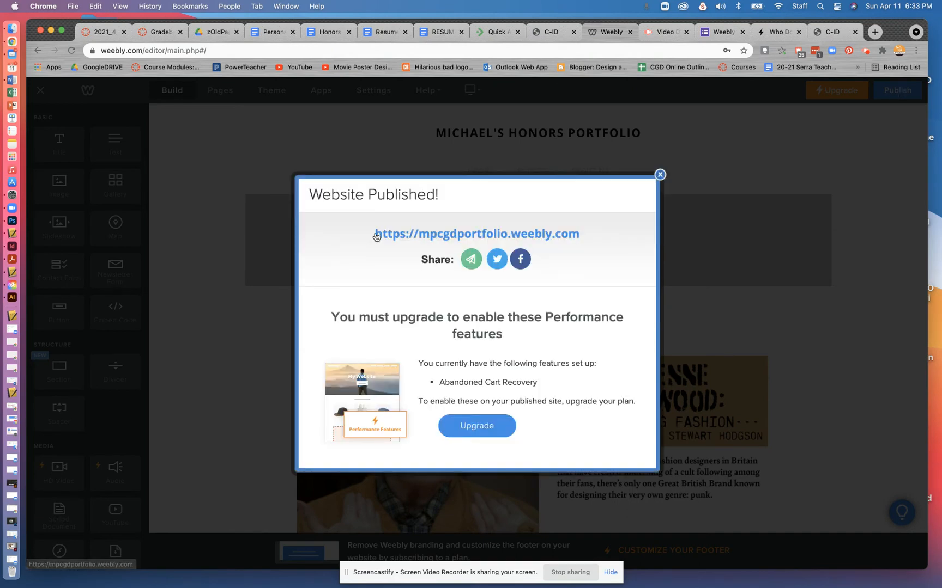
# Step: Select the live mpcgdportfolio.weebly.com address and bring up its link options
pyautogui.moveTo(374, 234); pyautogui.dragTo(553, 233)
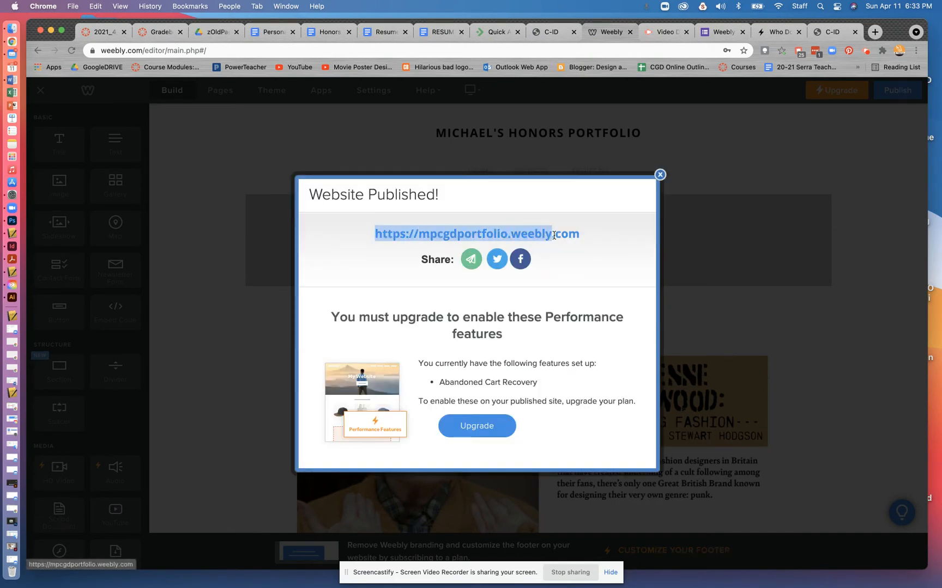
pyautogui.rightClick(554, 235)
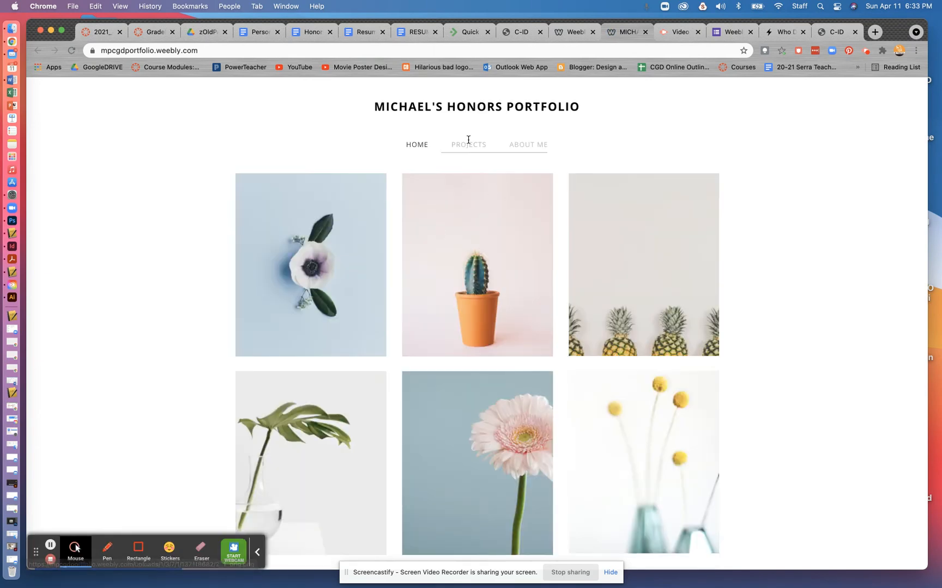
pyautogui.moveTo(468, 145)
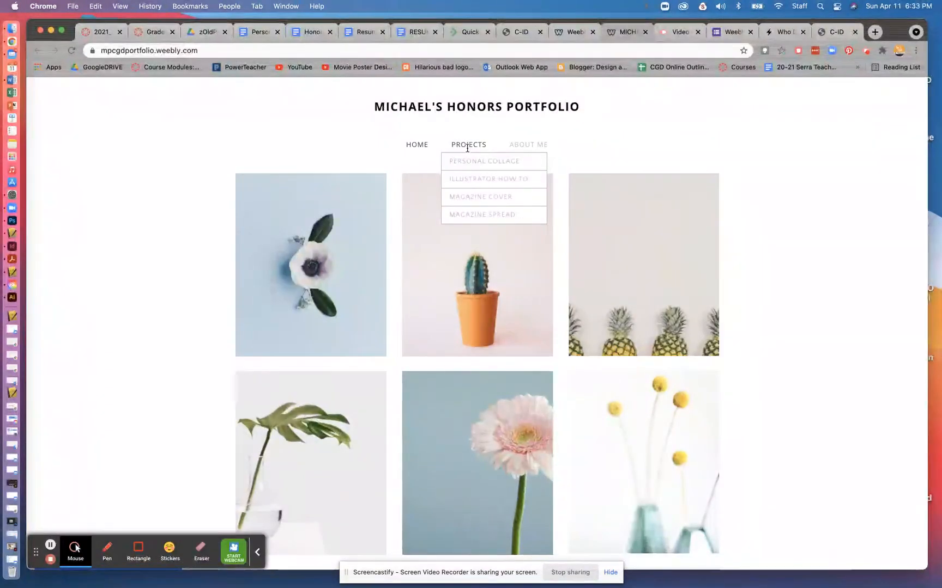
# Step: Browse the live site's Personal Collage, Magazine Cover and Magazine Spread pages to view the spreads
pyautogui.click(493, 161)
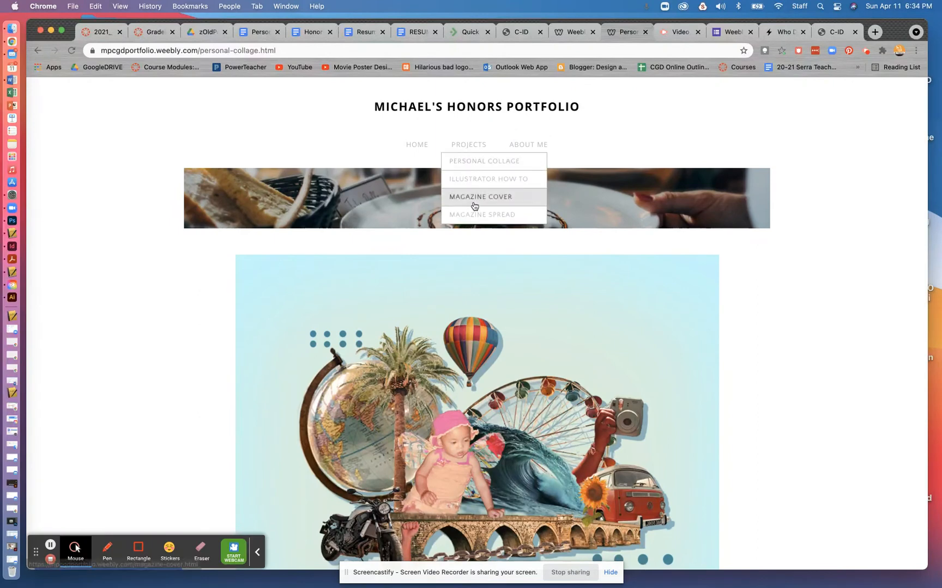
pyautogui.click(481, 197)
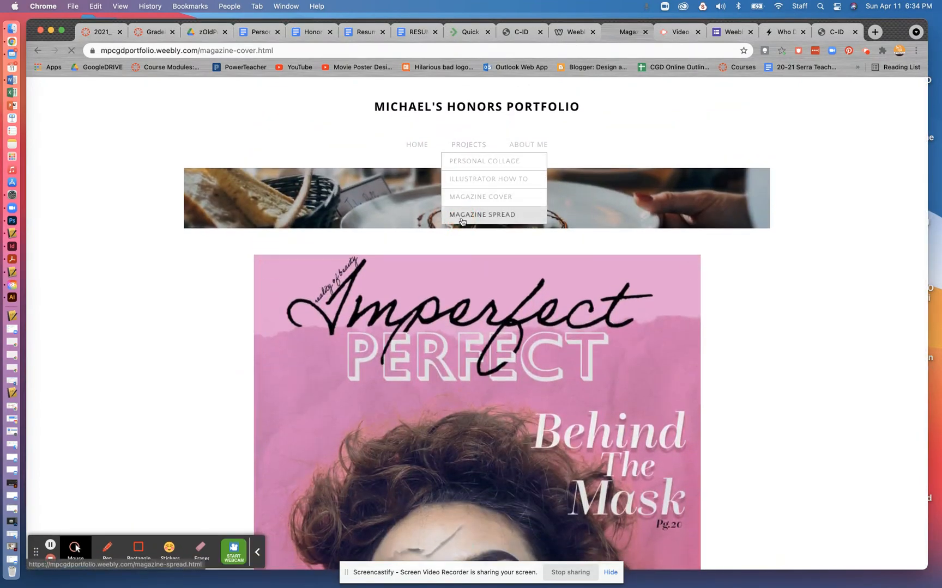
pyautogui.click(482, 215)
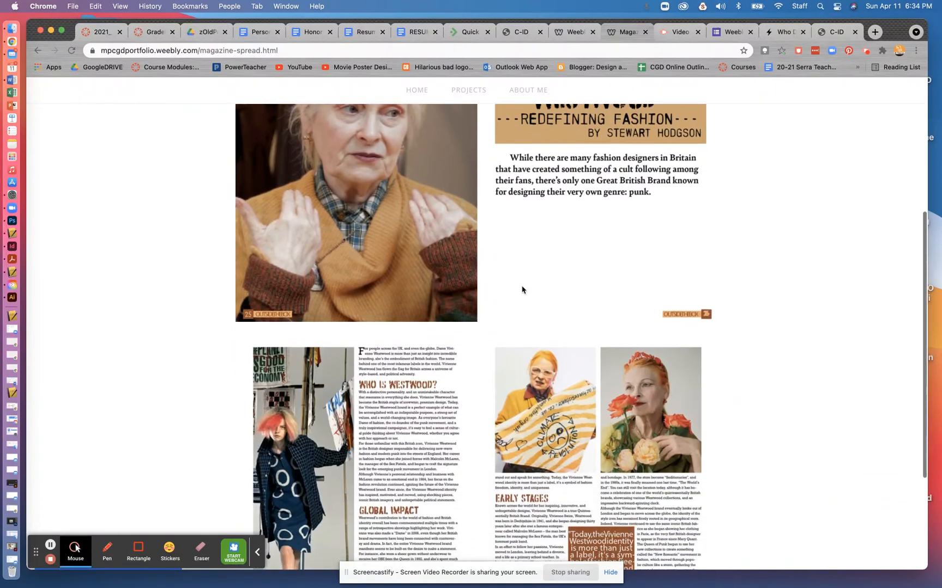
pyautogui.scroll(-3)
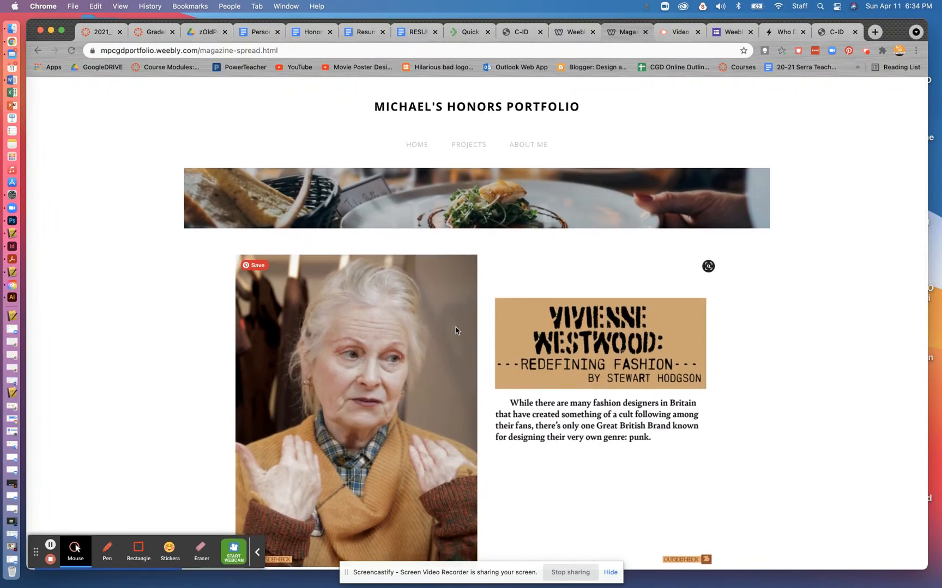
pyautogui.moveTo(417, 197)
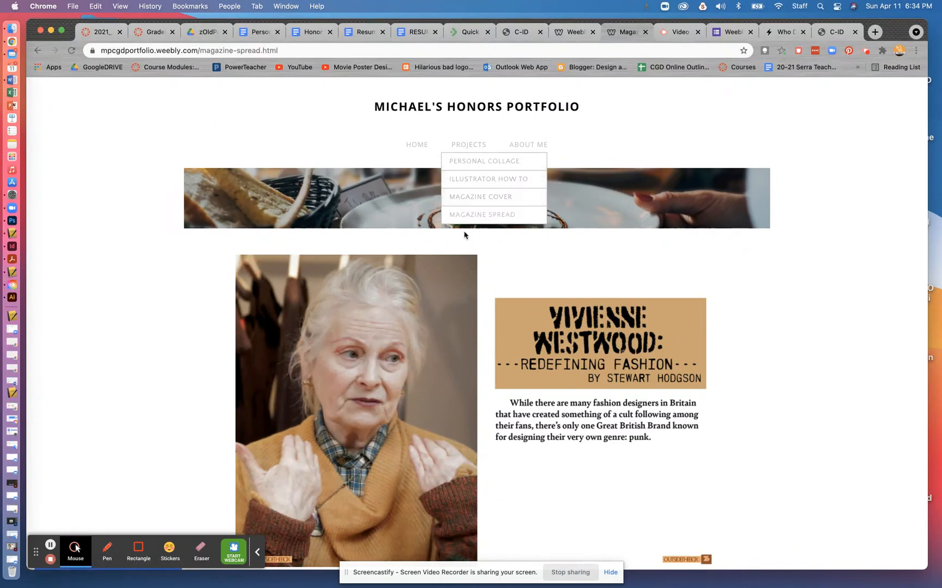
pyautogui.moveTo(529, 145)
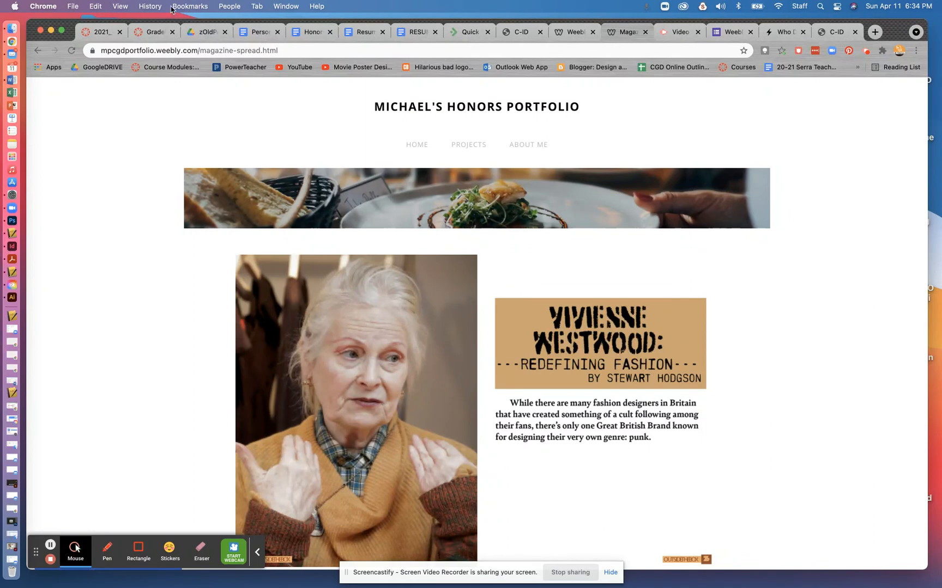
# Step: Return to the Weebly editor tab and bring up link options on the live site address
pyautogui.click(418, 145)
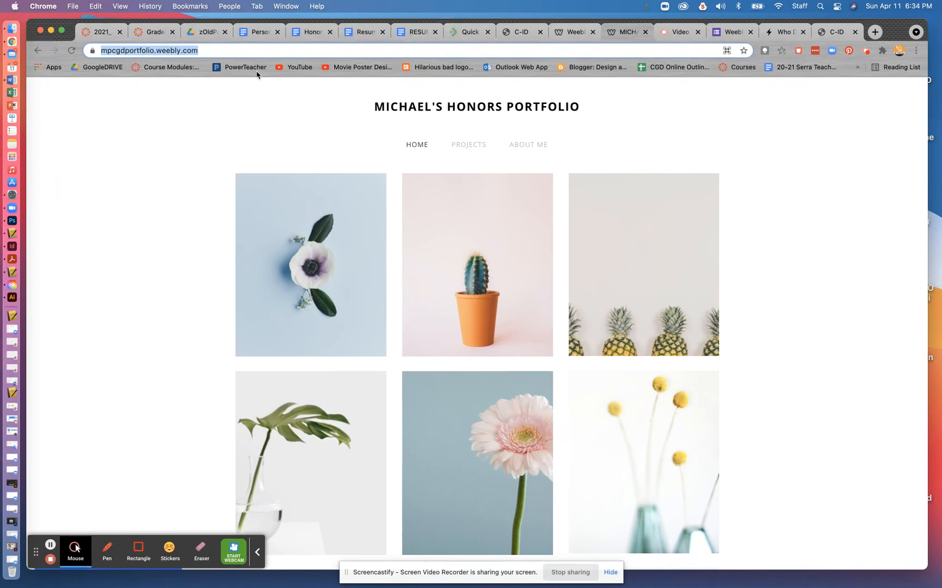
pyautogui.rightClick(125, 50)
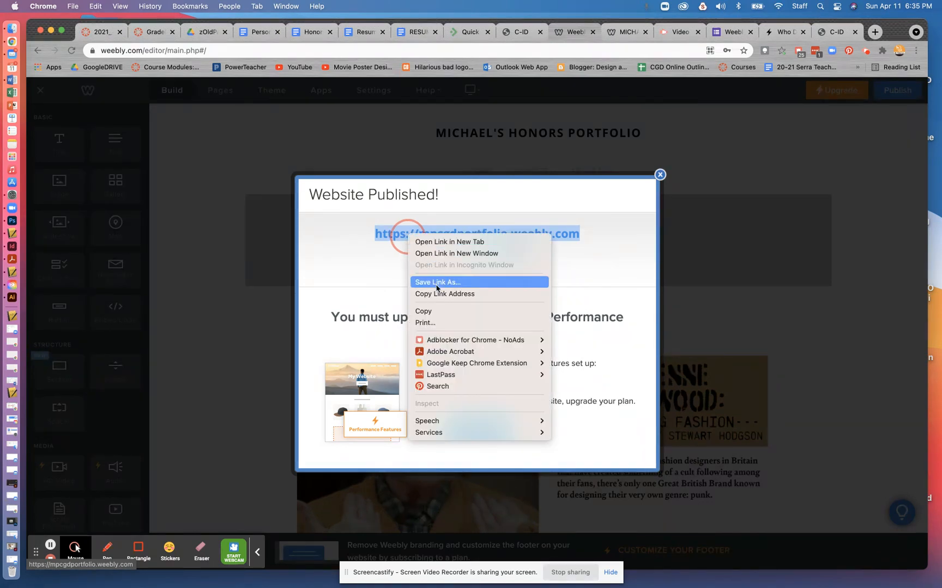
pyautogui.moveTo(870, 52)
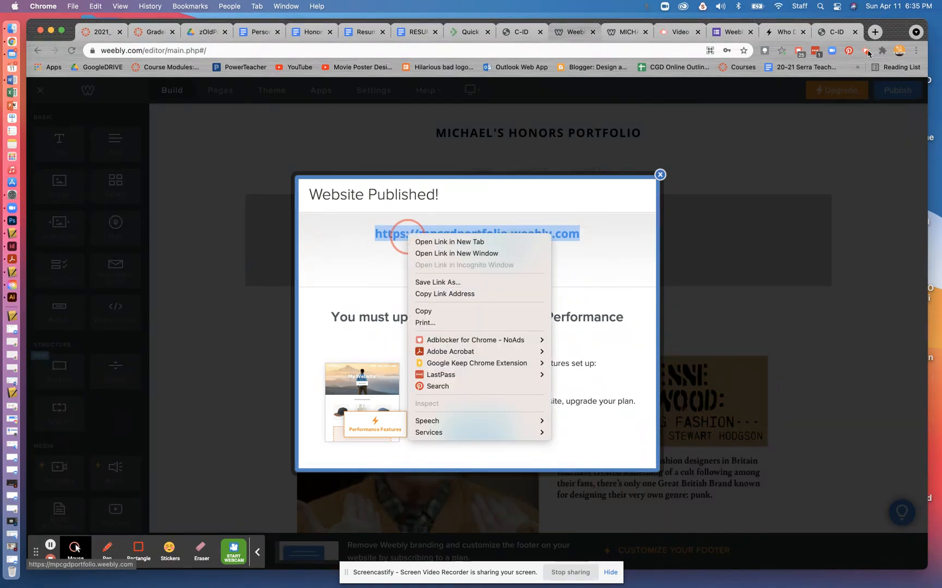